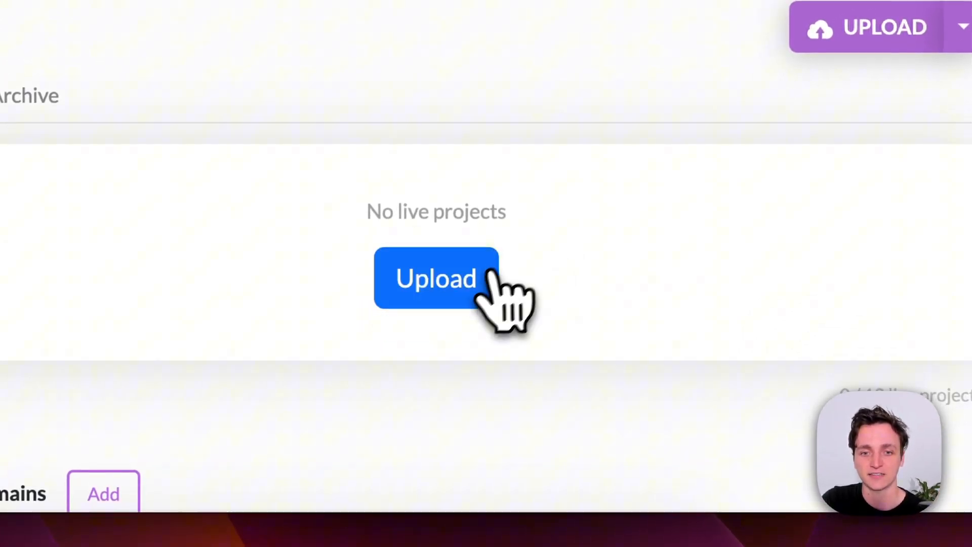
Step: Start a new project upload and attach ebook.pdf
{"action": "left_click", "coordinate": [435, 278]}
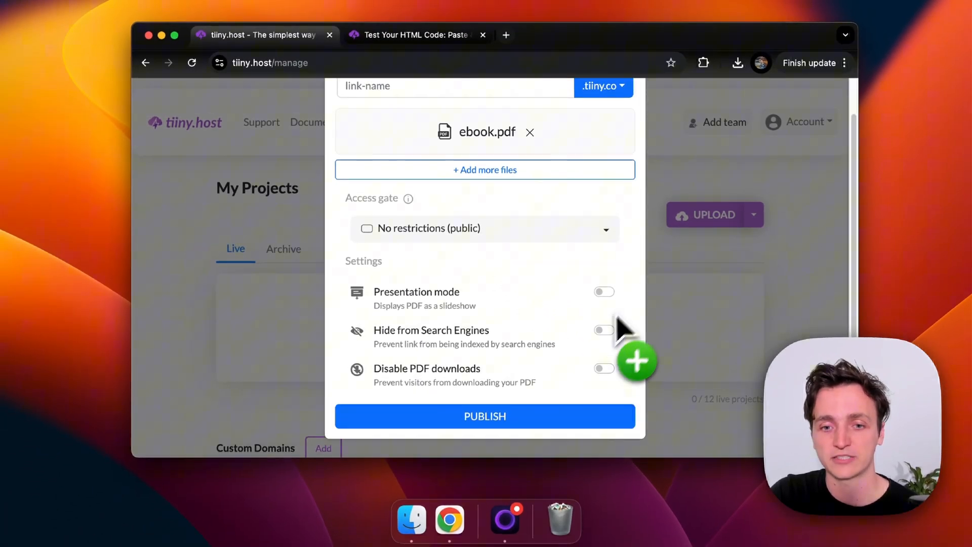
Step: Publish ebook.pdf and view the live site at tan-marketa-22.tiiny.co
{"action": "left_click", "coordinate": [485, 417]}
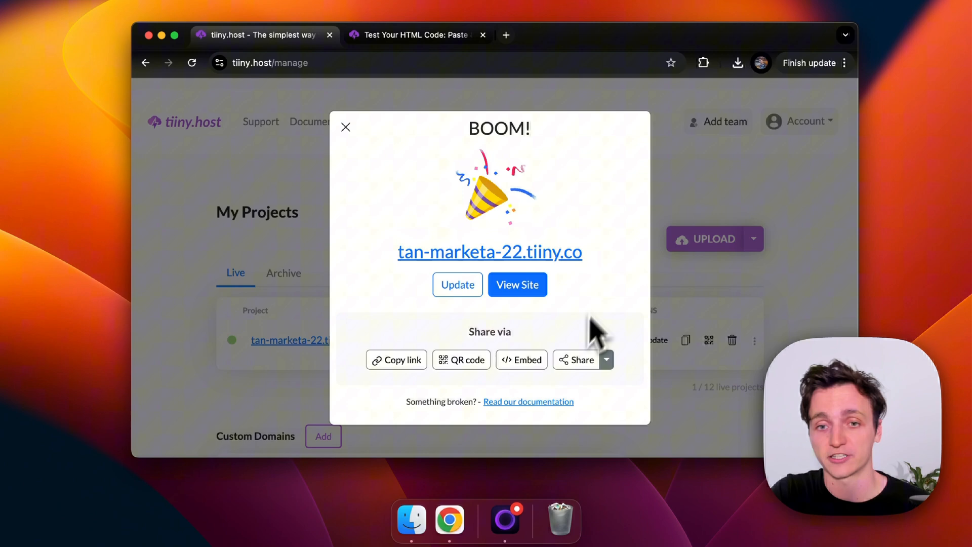
{"action": "left_click", "coordinate": [517, 284]}
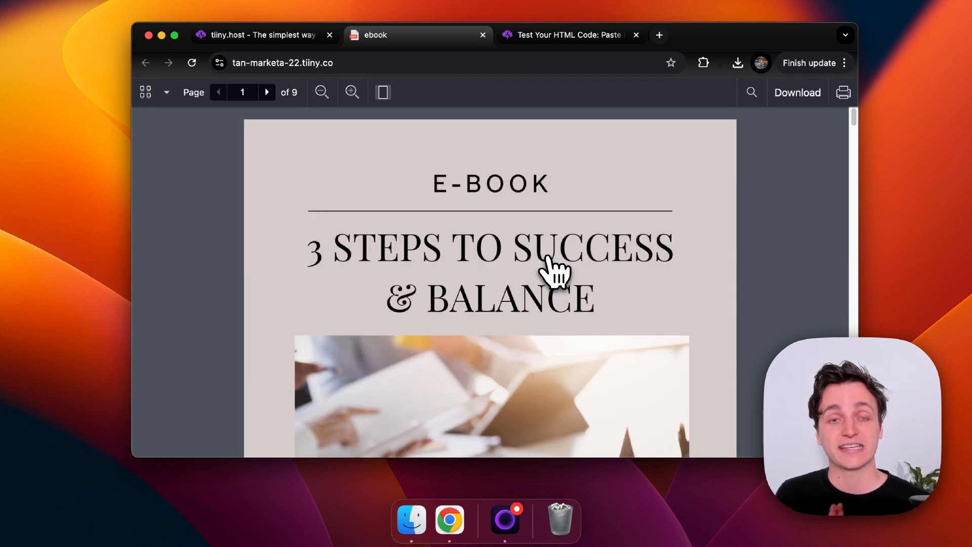
{"action": "mouse_move", "coordinate": [412, 62]}
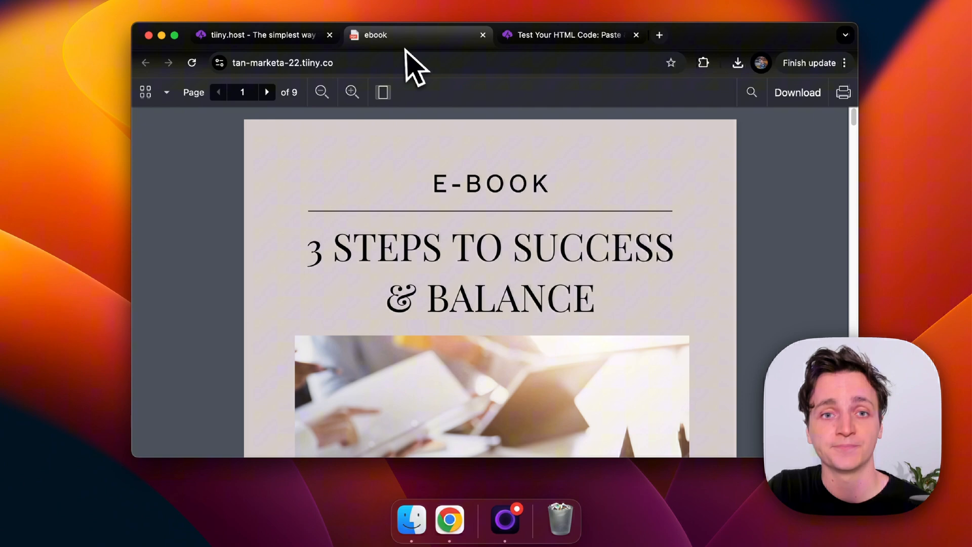
Step: Copy the iframe embed code for the ebook project from its Embed this link option
{"action": "left_click", "coordinate": [482, 35]}
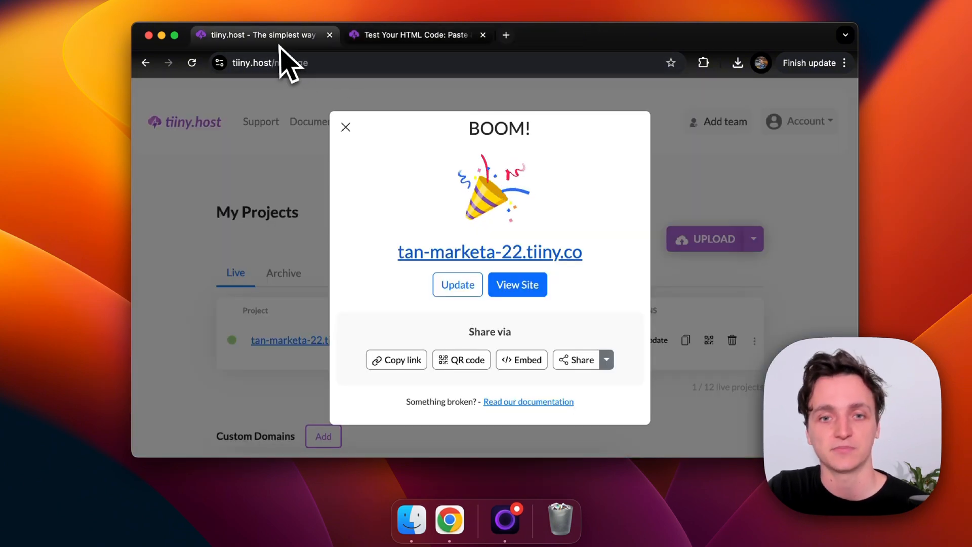
{"action": "left_click", "coordinate": [345, 128]}
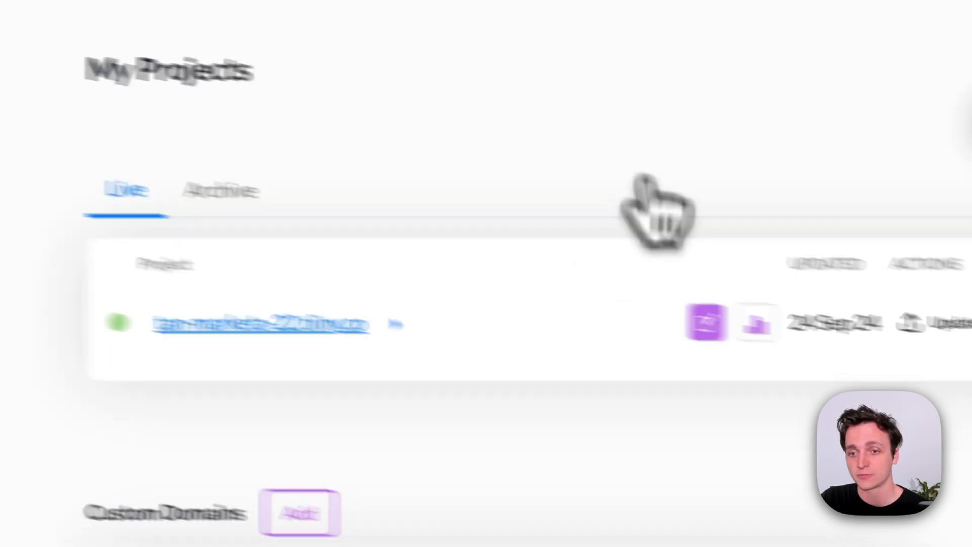
{"action": "left_click", "coordinate": [695, 241]}
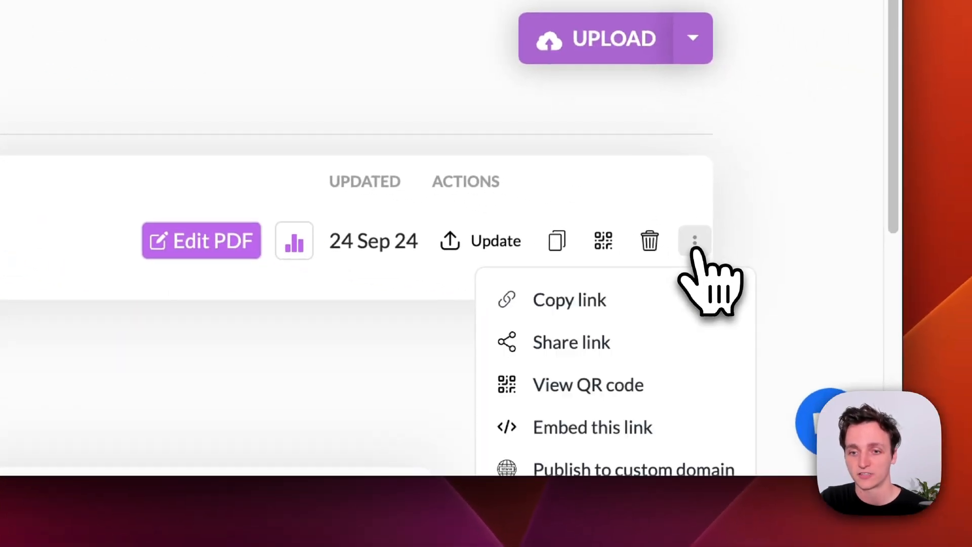
{"action": "mouse_move", "coordinate": [645, 441]}
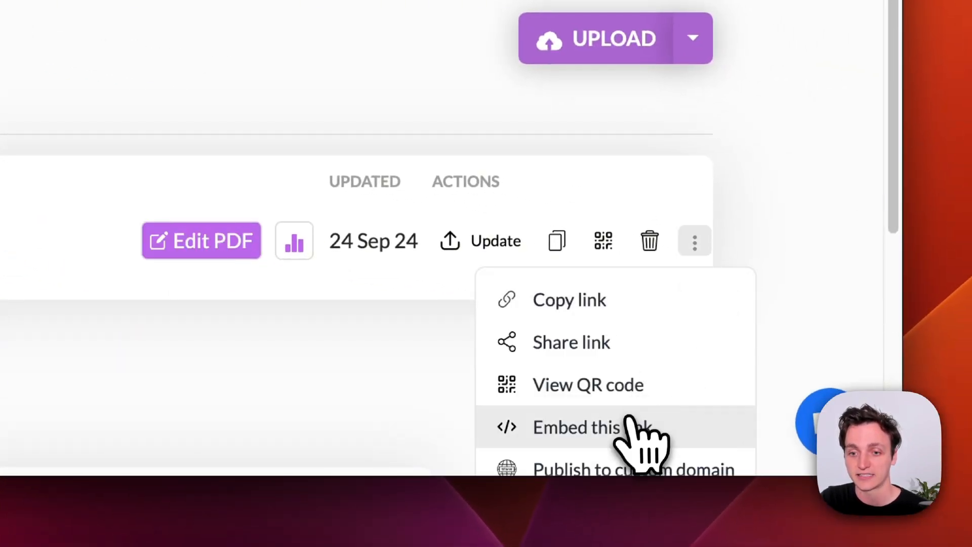
{"action": "left_click", "coordinate": [575, 427]}
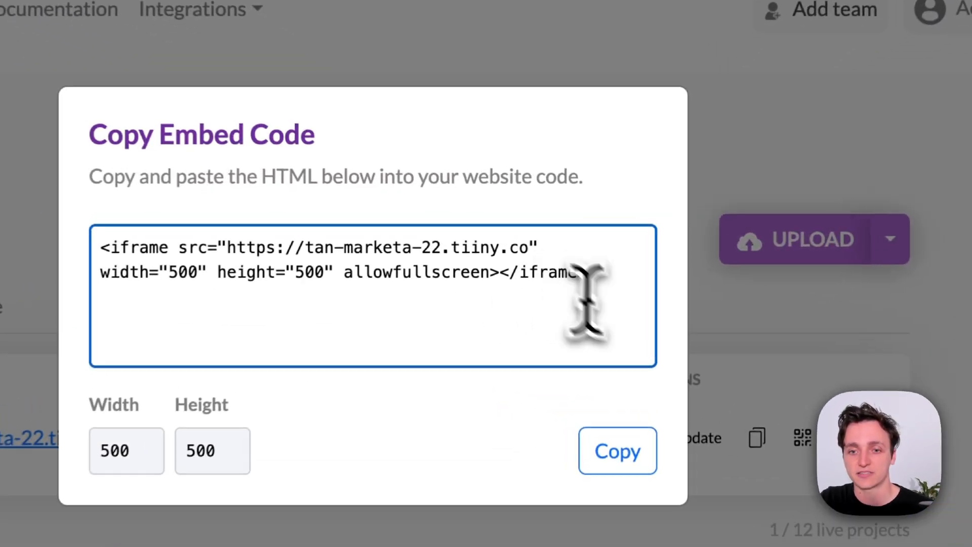
{"action": "left_click", "coordinate": [618, 451]}
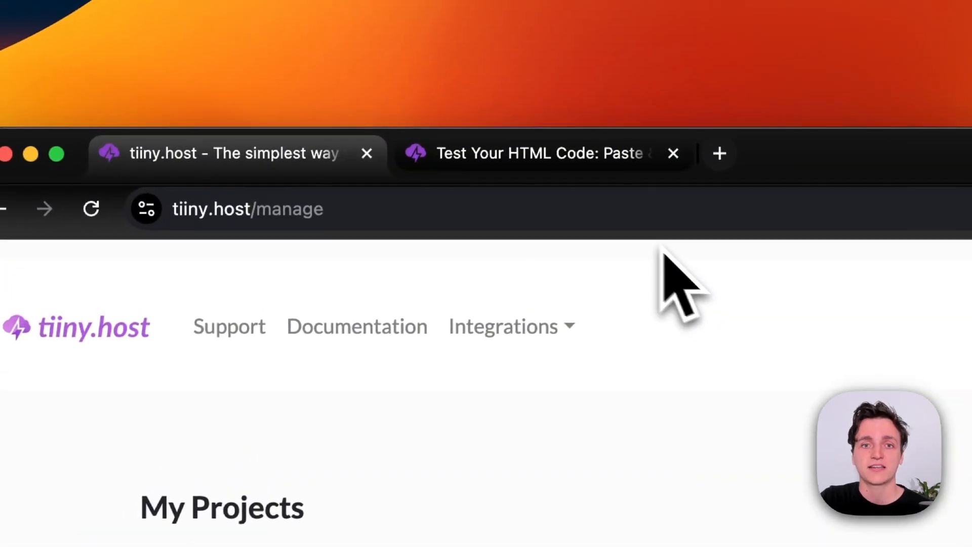
{"action": "left_click", "coordinate": [540, 153]}
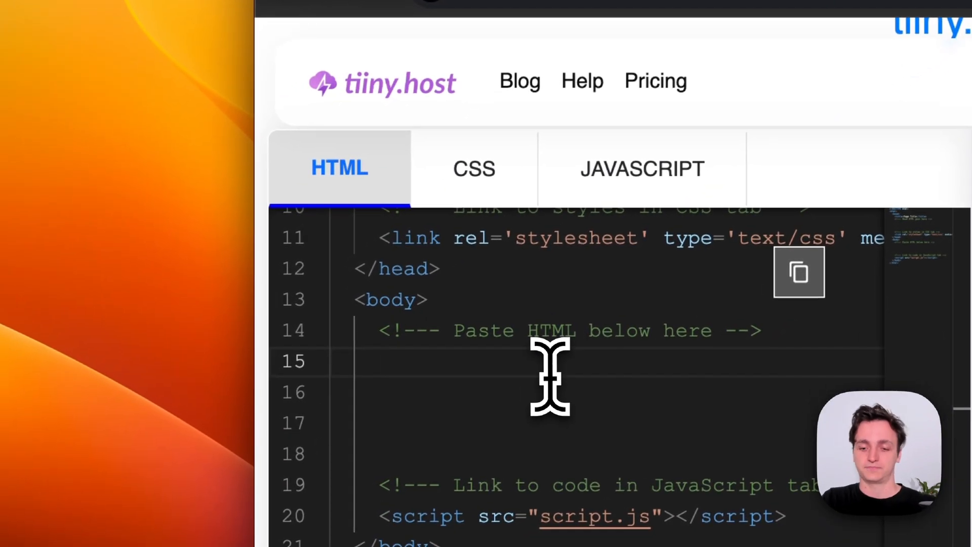
Step: Add <div>Hello</div> on line 15 of the test page body
{"action": "type", "text": "<div>Hello</div>"}
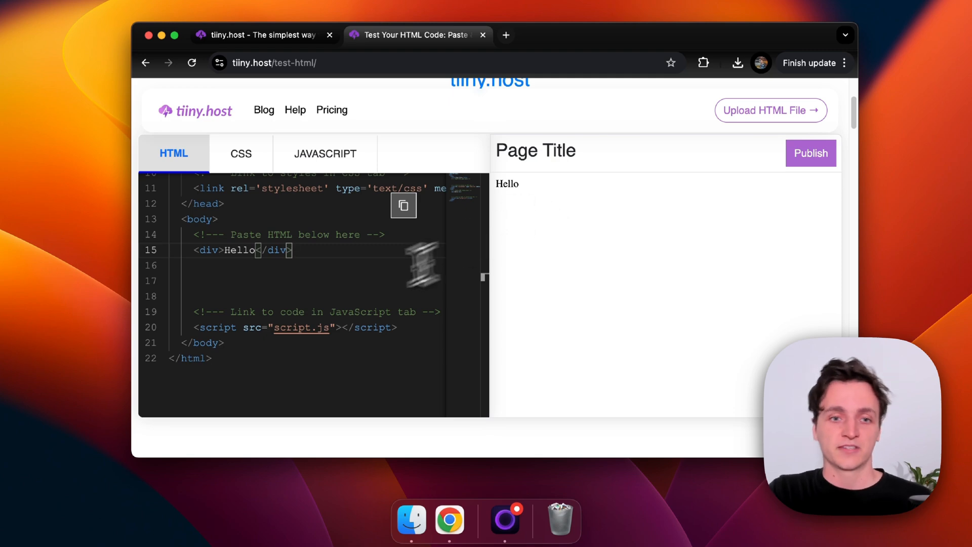
{"action": "mouse_move", "coordinate": [305, 256]}
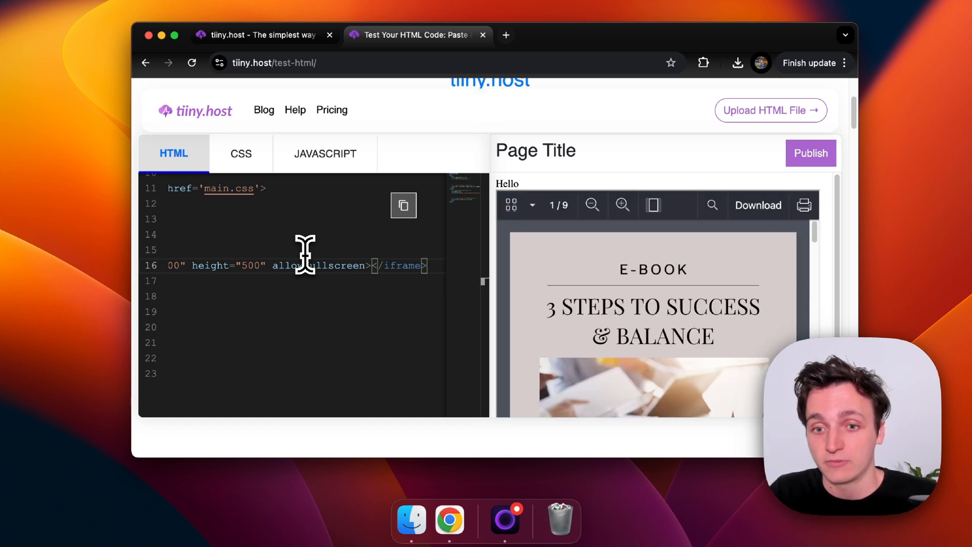
{"action": "mouse_move", "coordinate": [707, 298]}
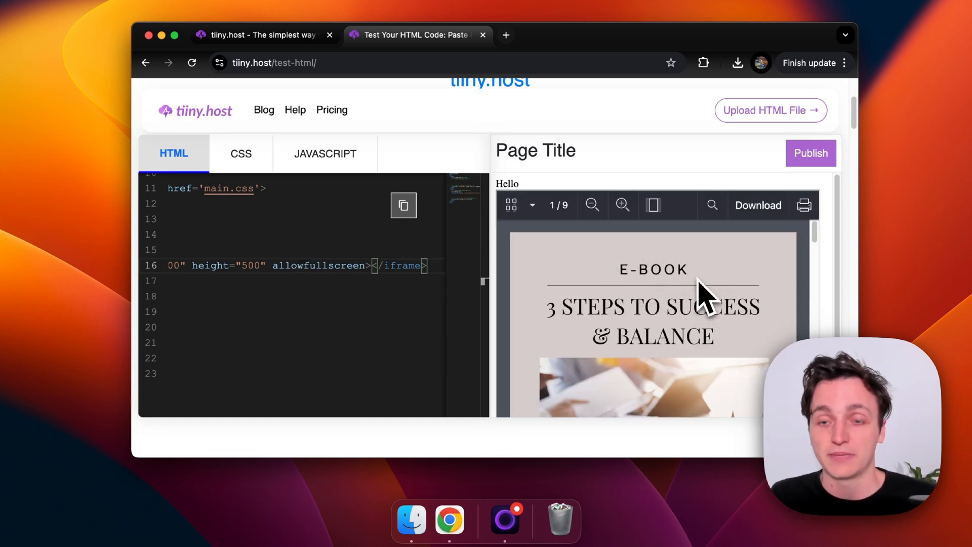